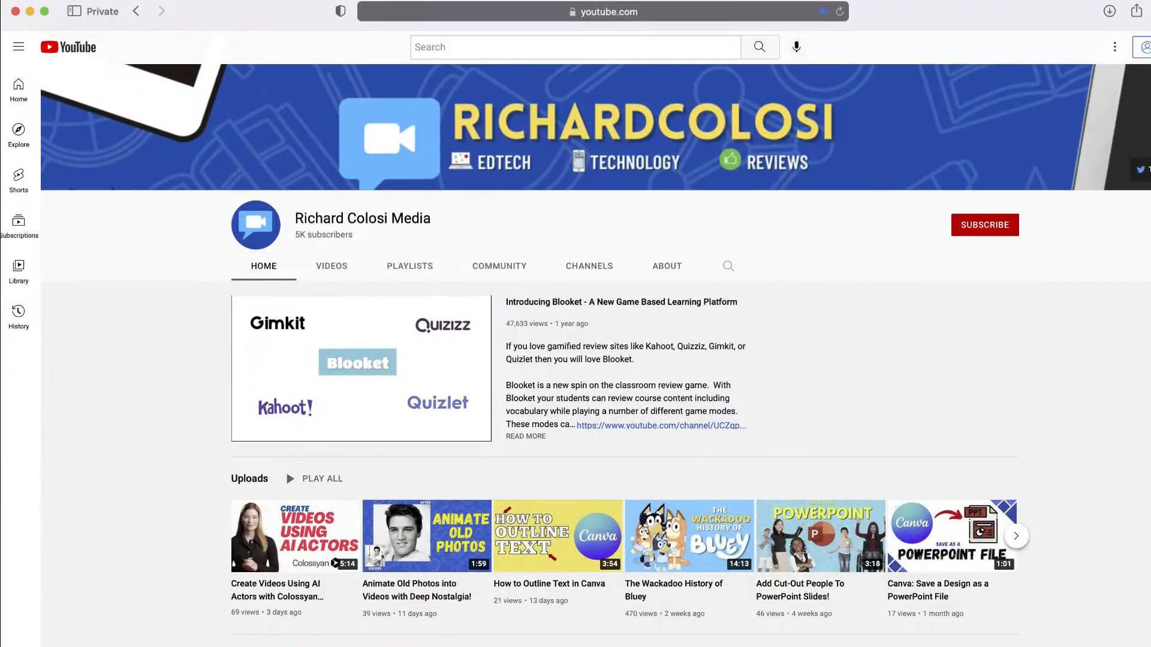
Step: Review the landing page's feature sections and choose 'Try Jenni For Free'
scroll("down", 3)
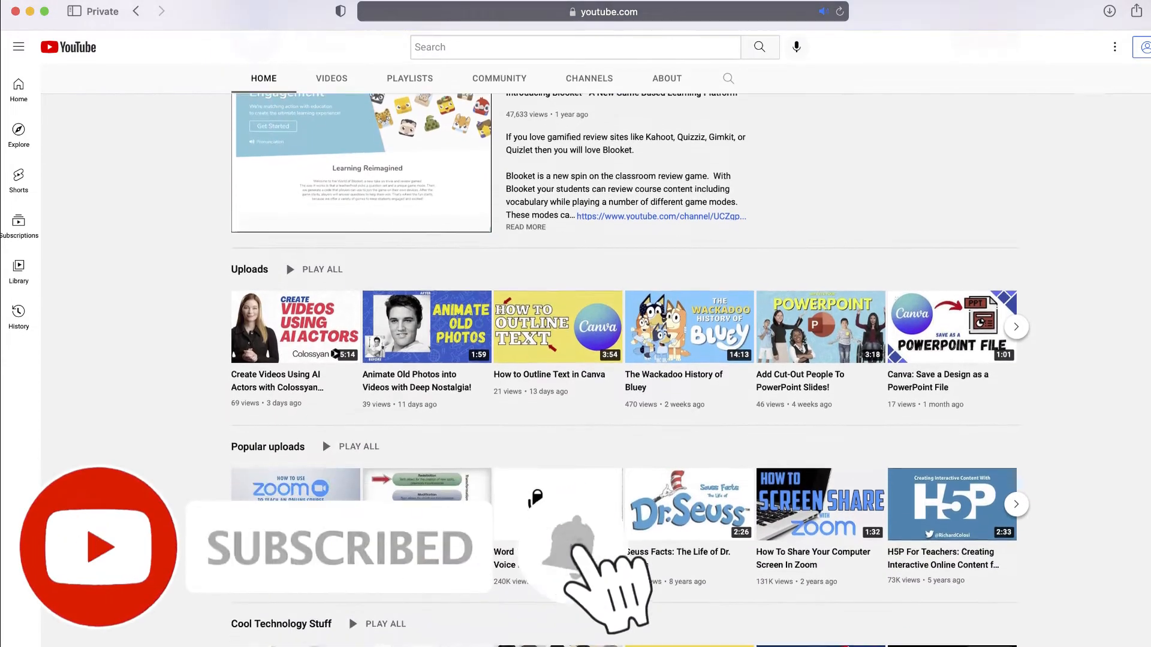
scroll("down", 3)
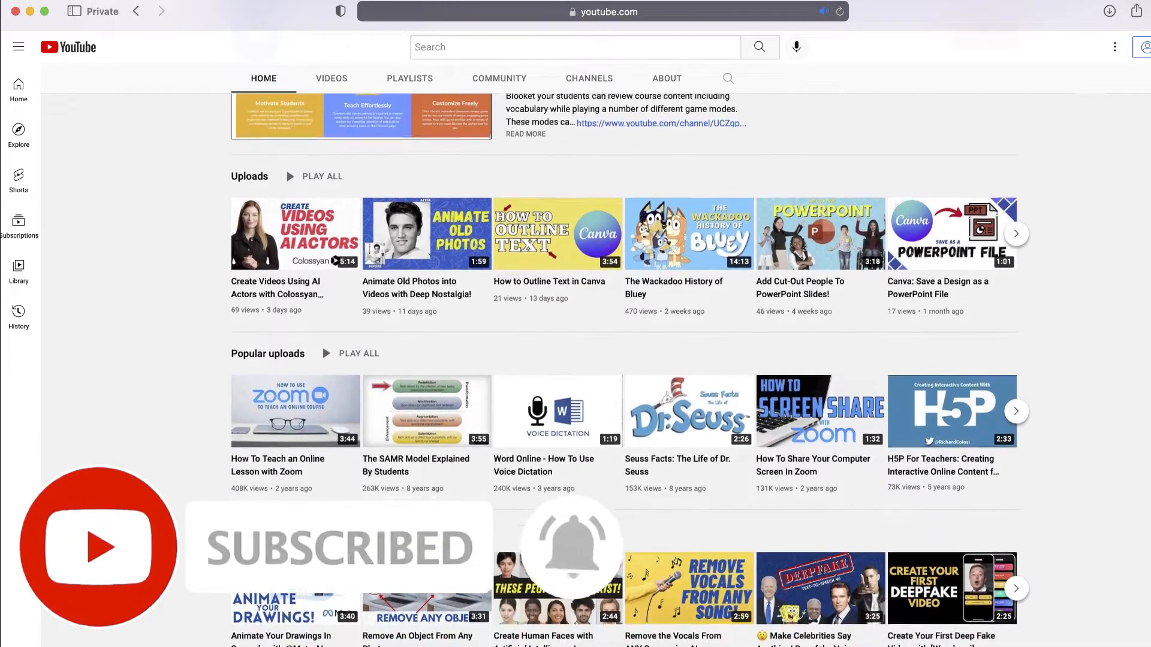
scroll("down", 3)
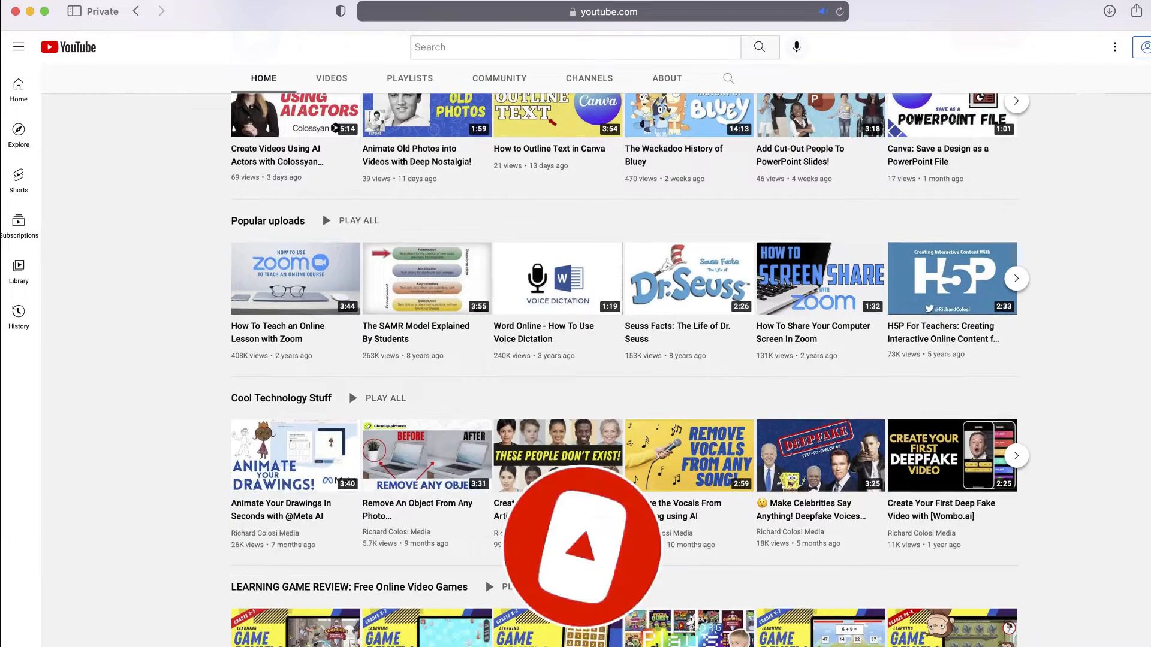
scroll("down", 3)
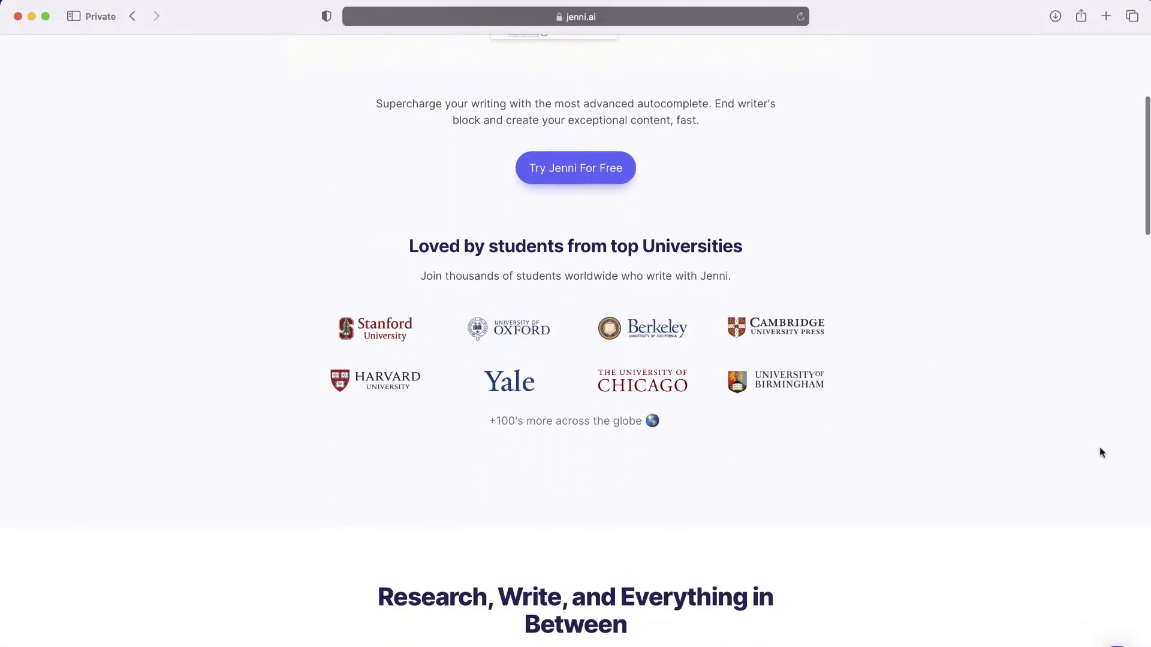
scroll("down", 3)
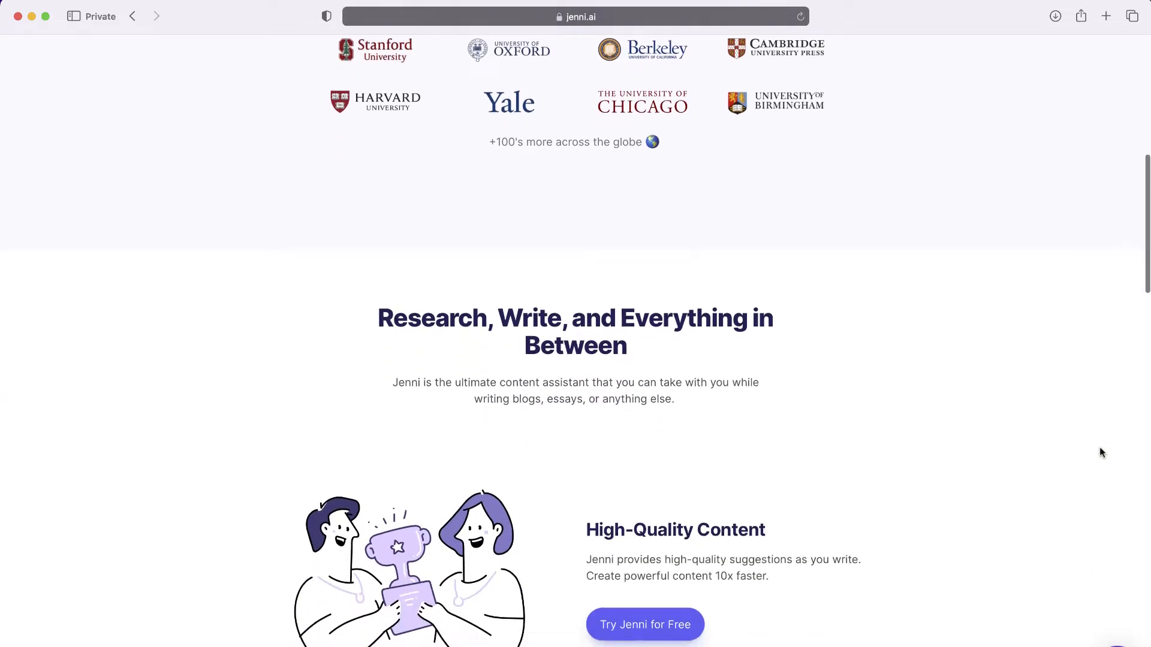
scroll("down", 3)
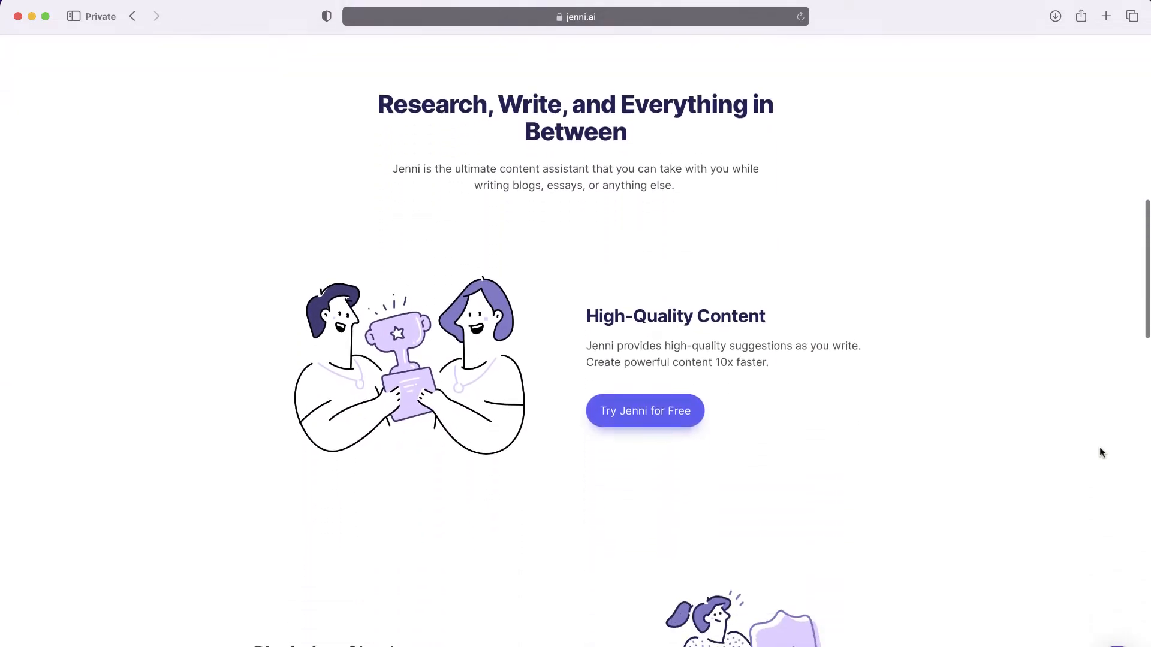
scroll("down", 3)
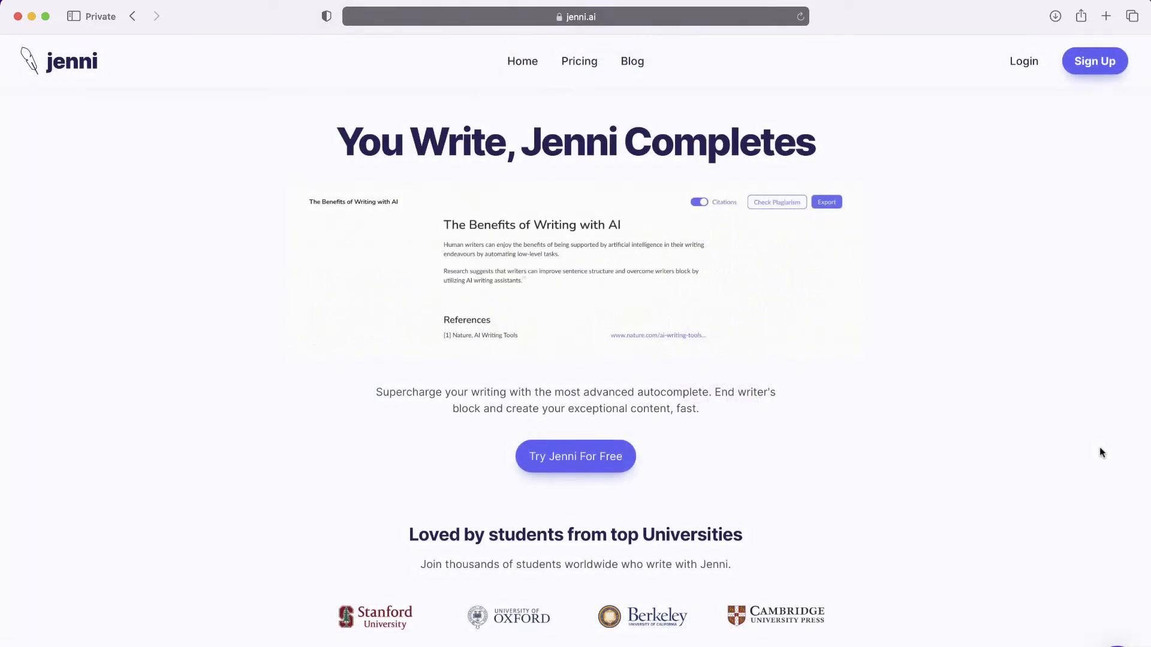
scroll("down", 3)
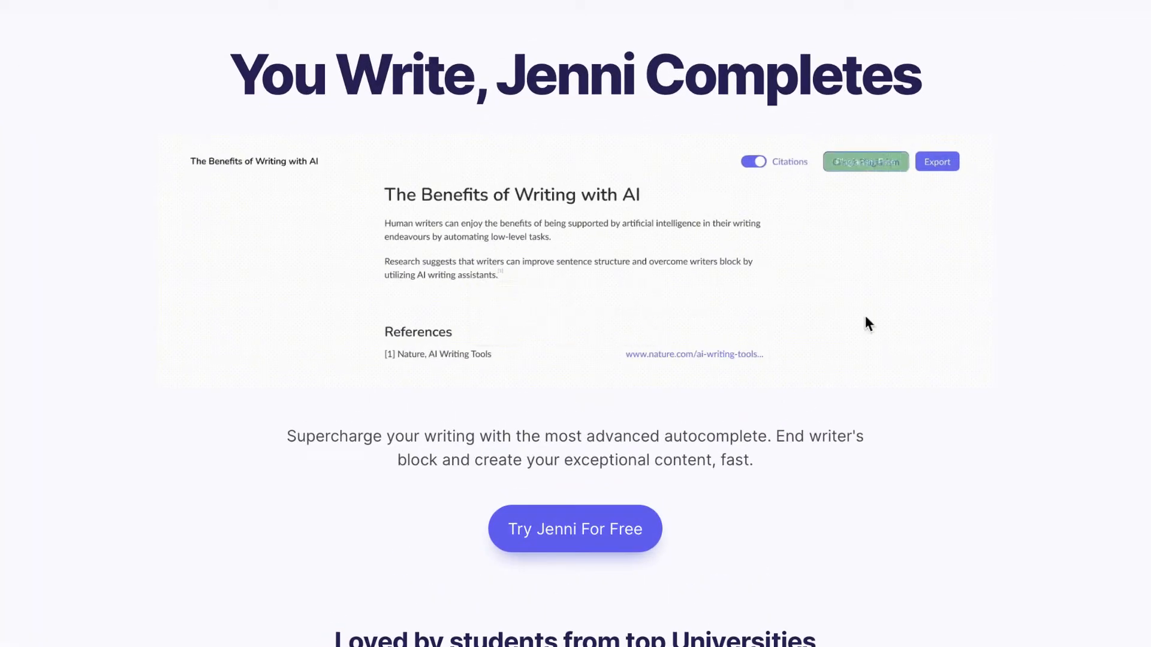
left_click(574, 529)
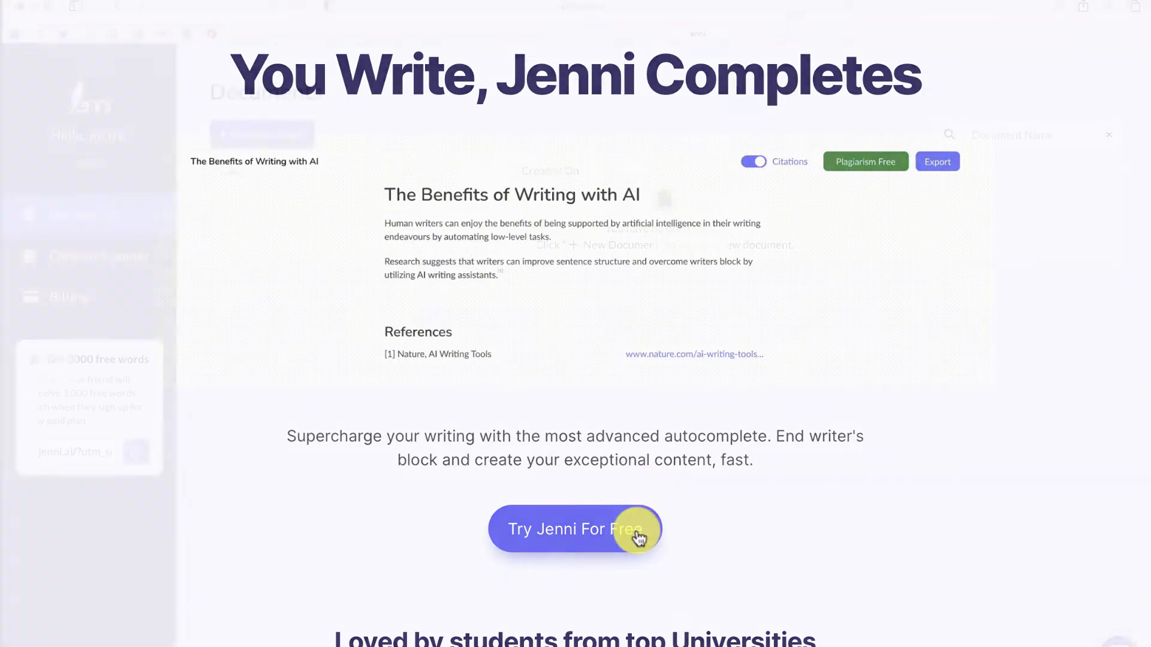
Step: Land on the Documents dashboard at app.jenni.ai with no documents yet
left_click(574, 529)
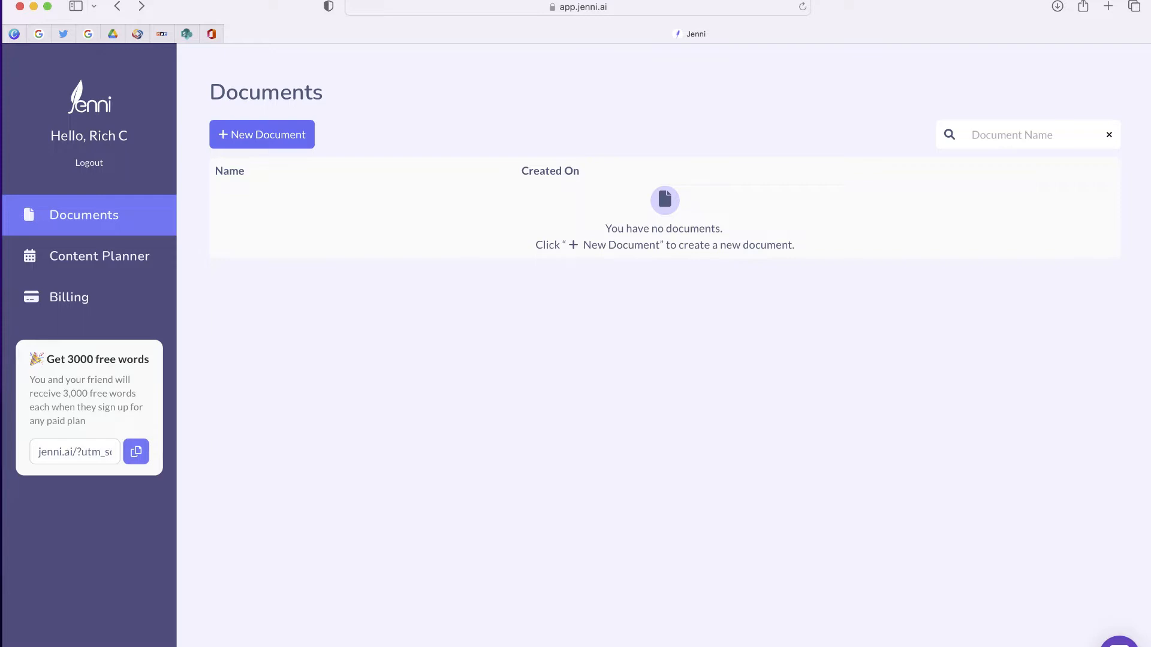
mouse_move(933, 14)
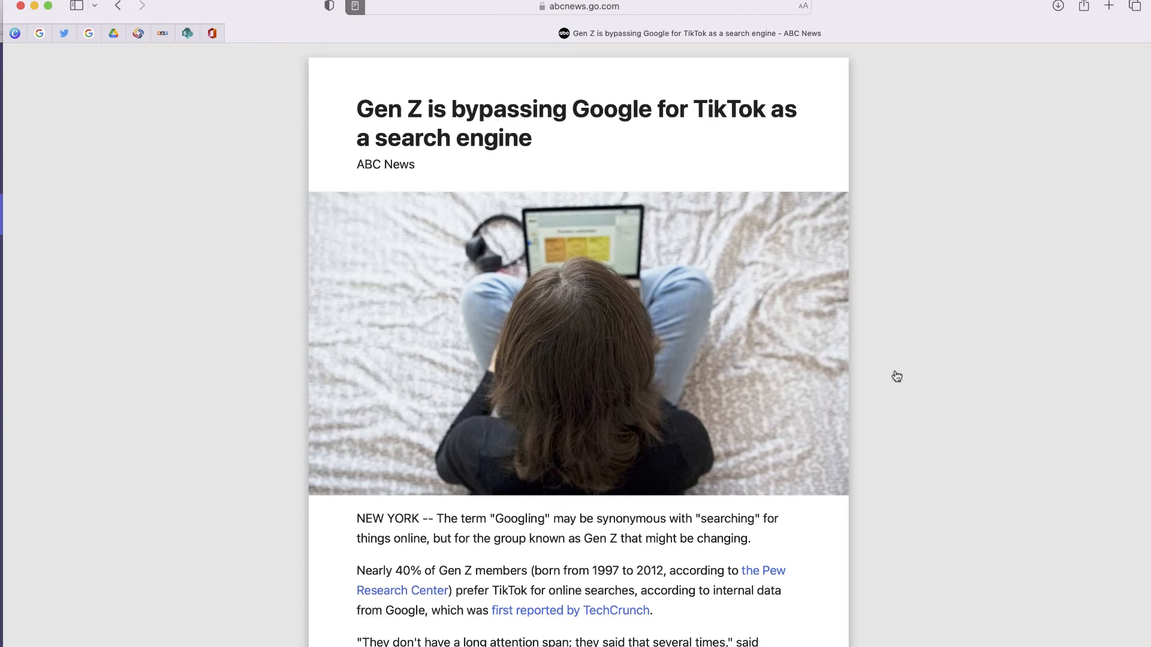
mouse_move(890, 413)
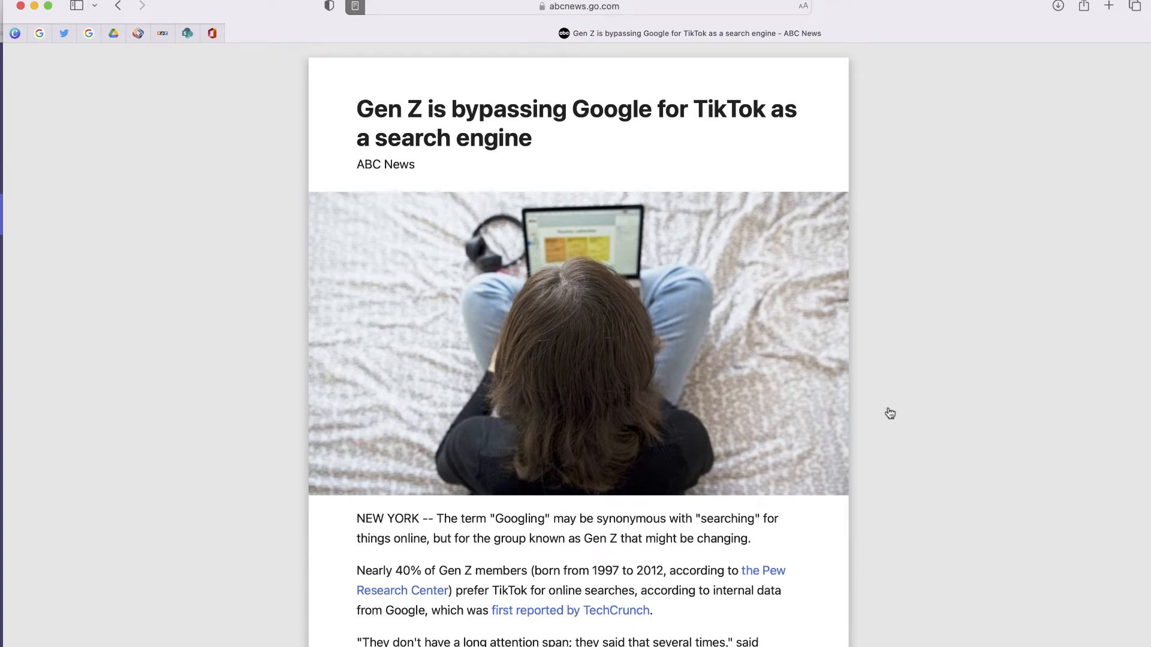
scroll("down", 3)
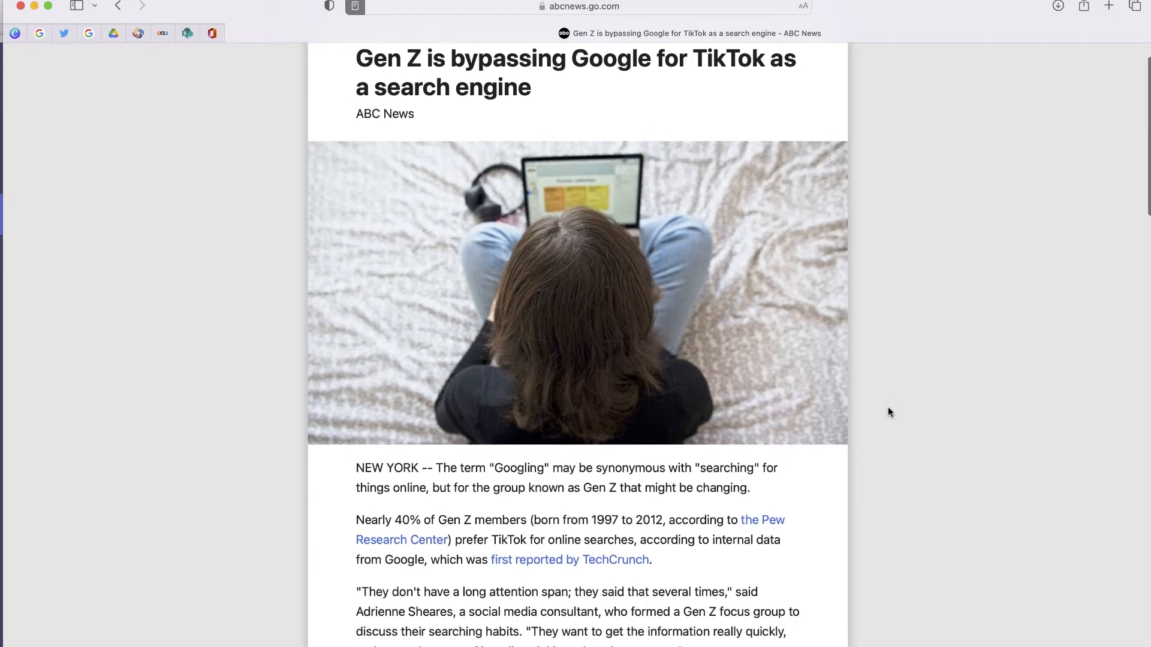
scroll("down", 3)
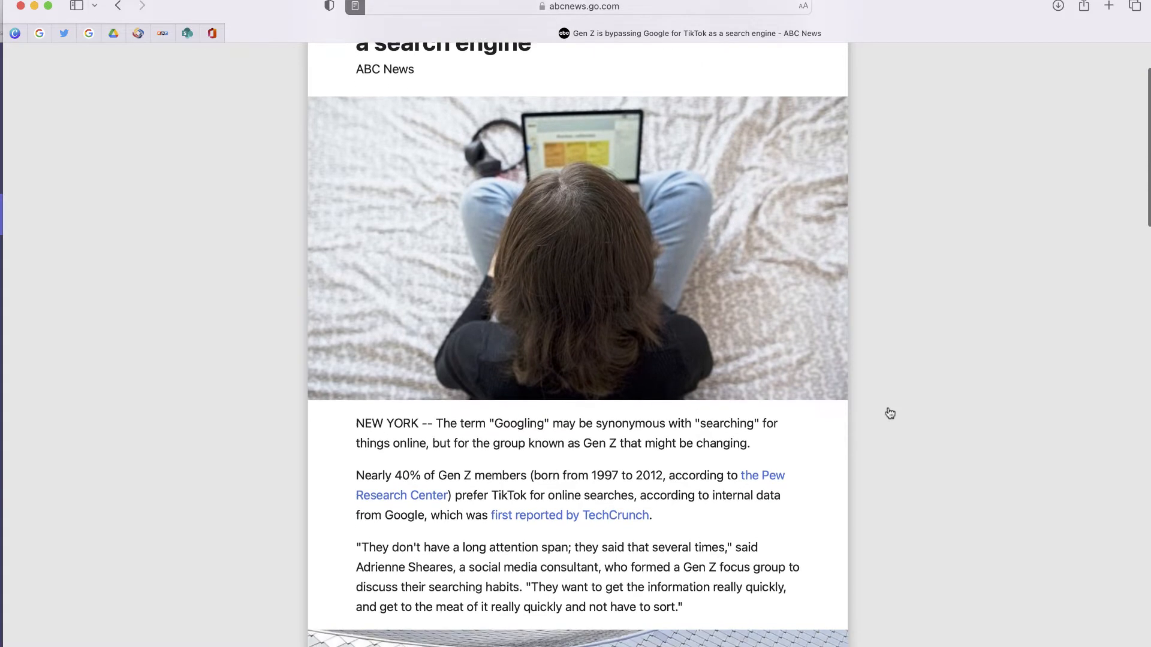
scroll("down", 3)
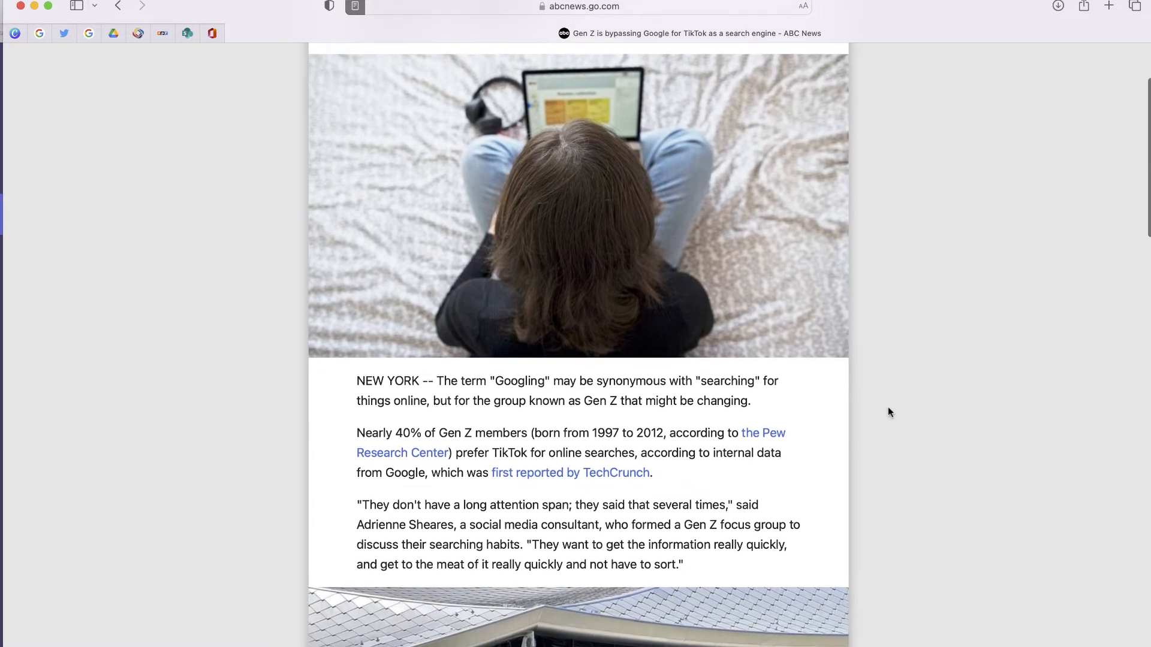
scroll("up", 3)
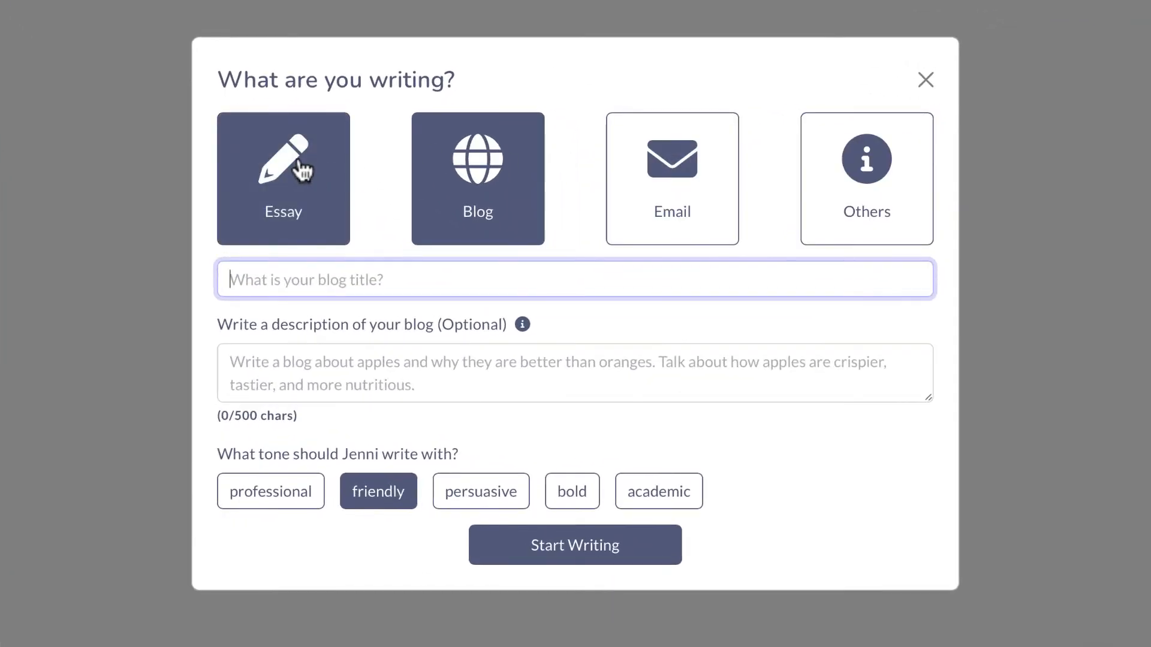
Step: Title the blog 'Gen Z is bypassing Google for TikTok as a search engine', describe it with article text, and choose the professional tone
left_click(477, 179)
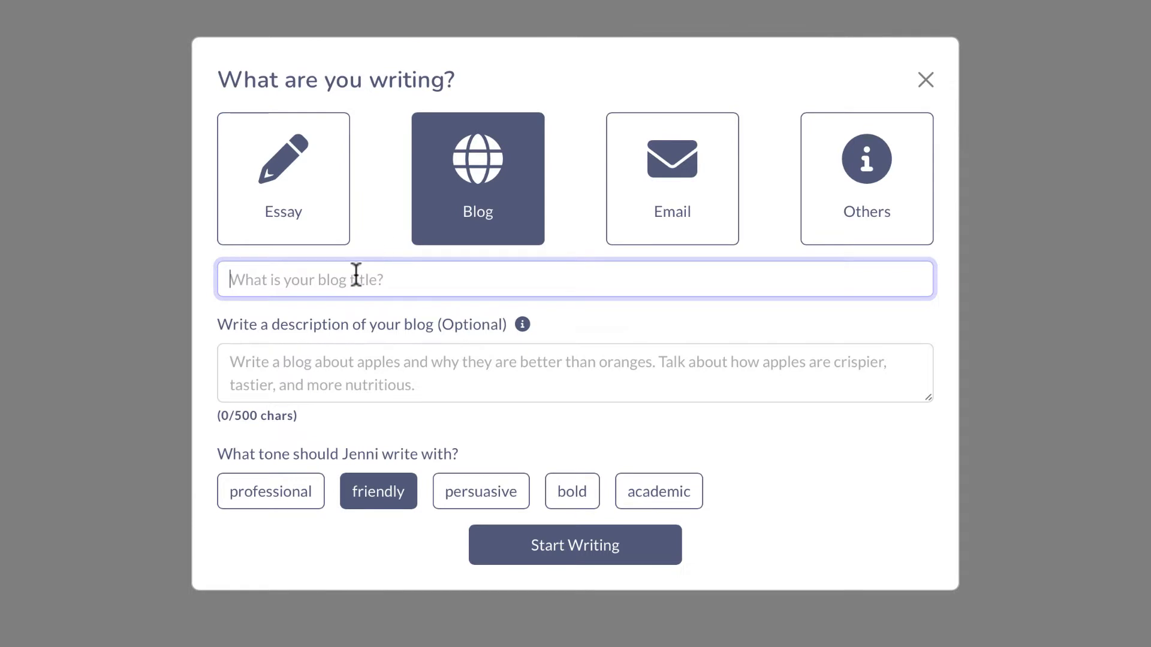
type("Gen Z is bypassing Google for TikTok as a search engine")
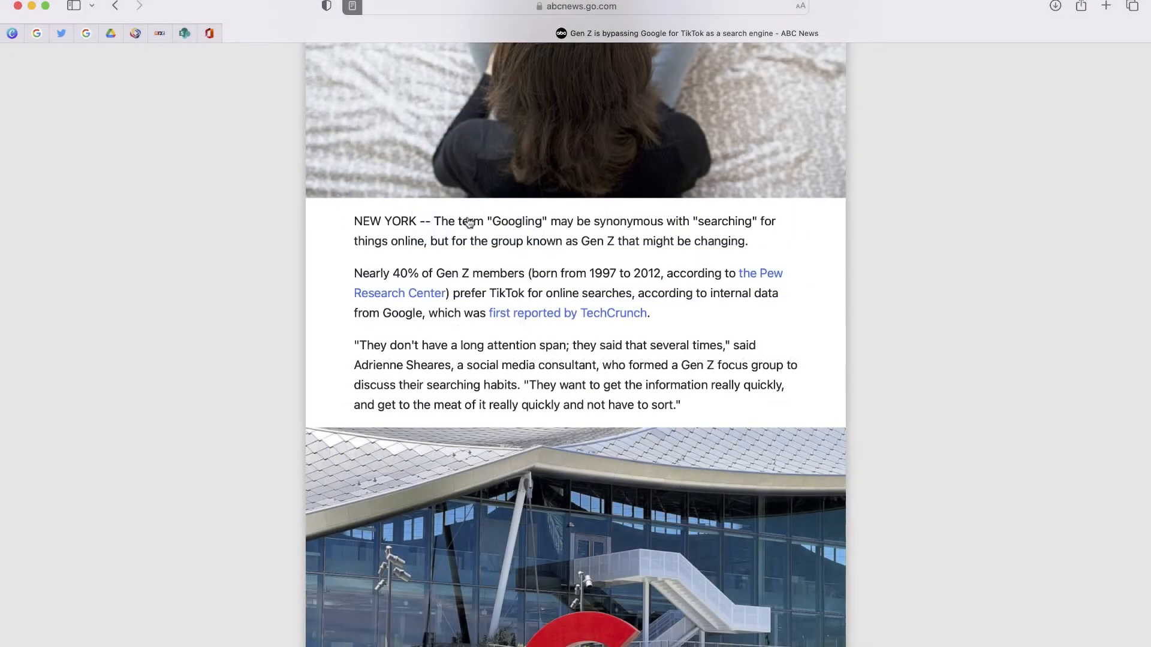
left_click_drag(432, 221, 648, 313)
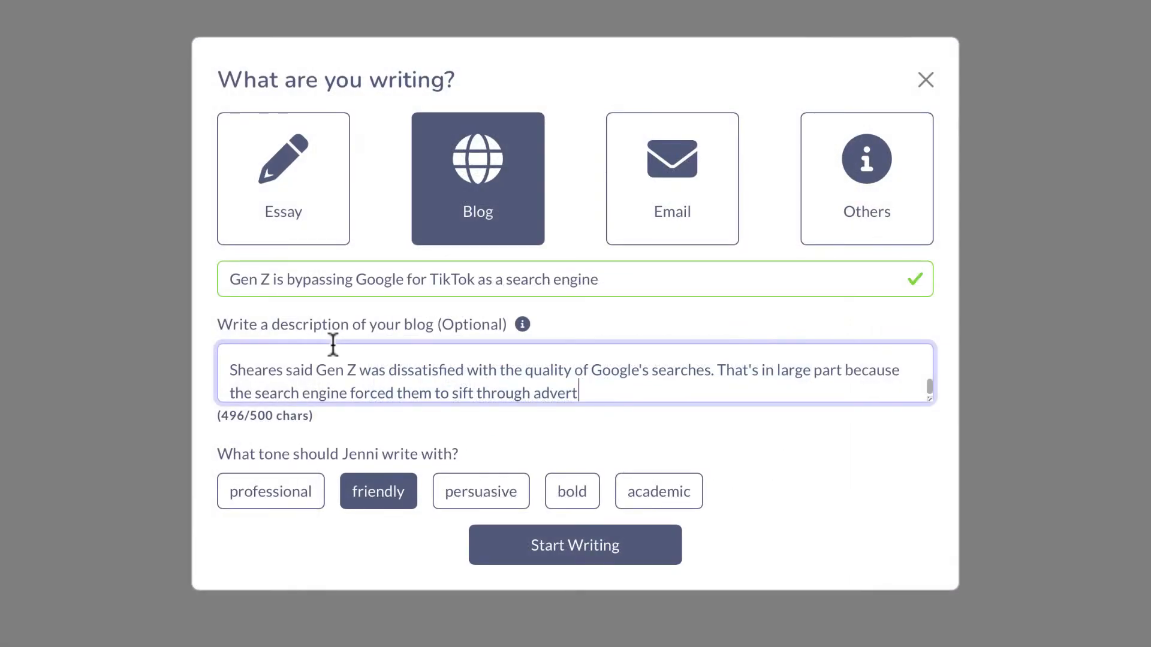
mouse_move(198, 501)
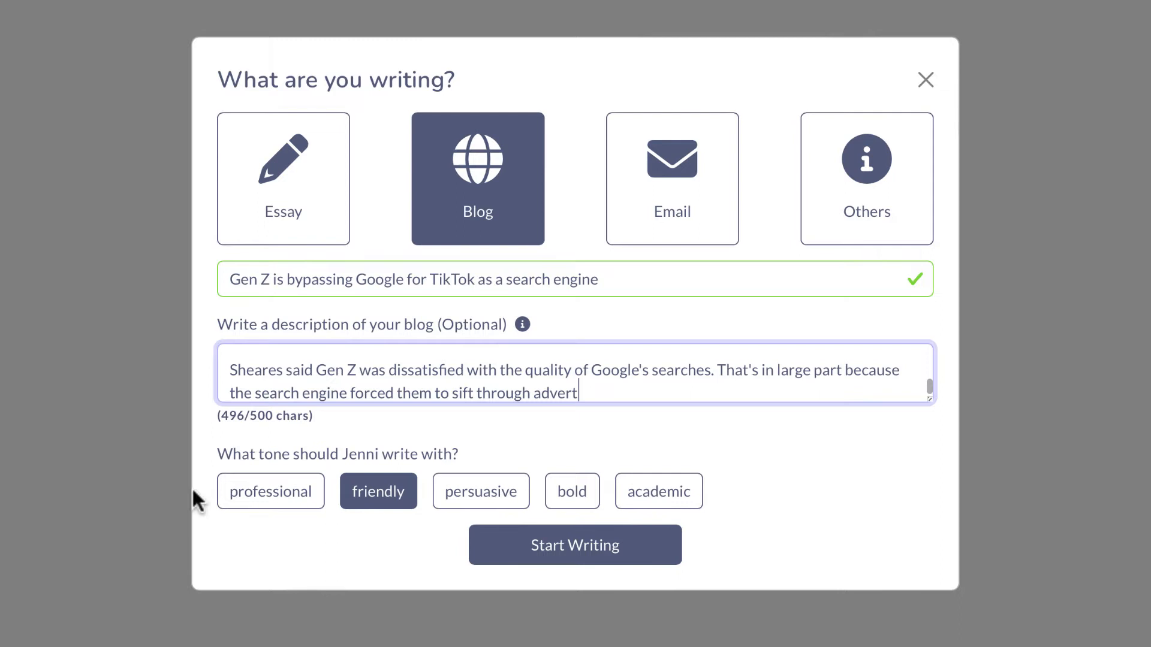
left_click(270, 491)
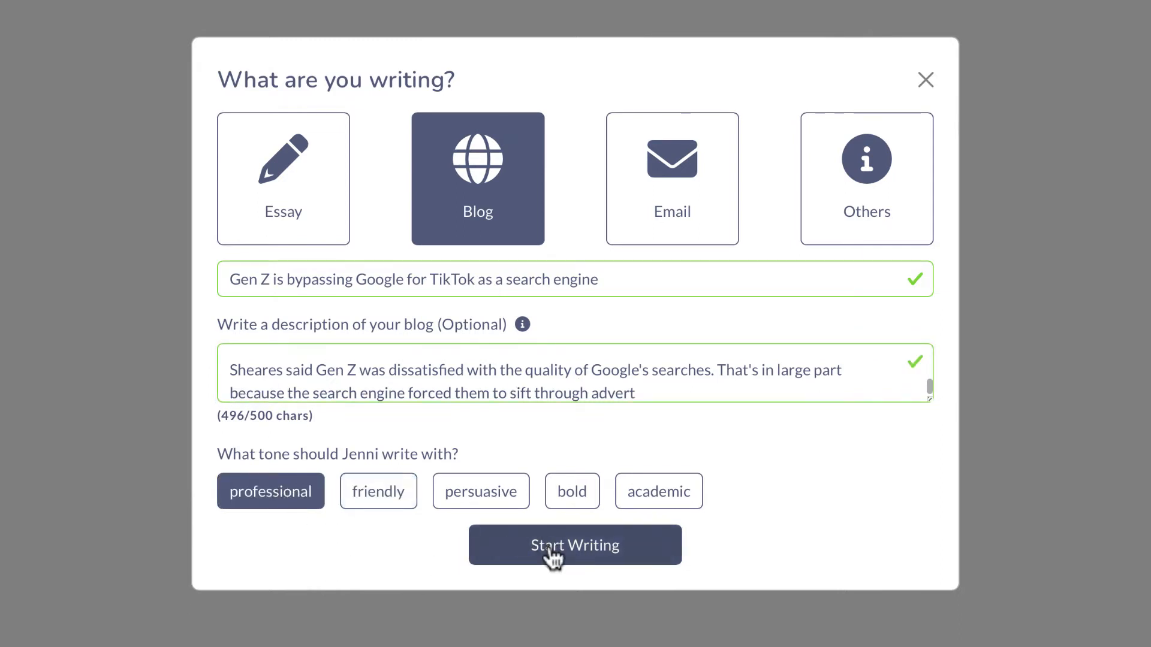
Step: Start writing and add 'However, for the group known as Gen Z that might be changing.' so Jenni extends the draft
left_click(574, 545)
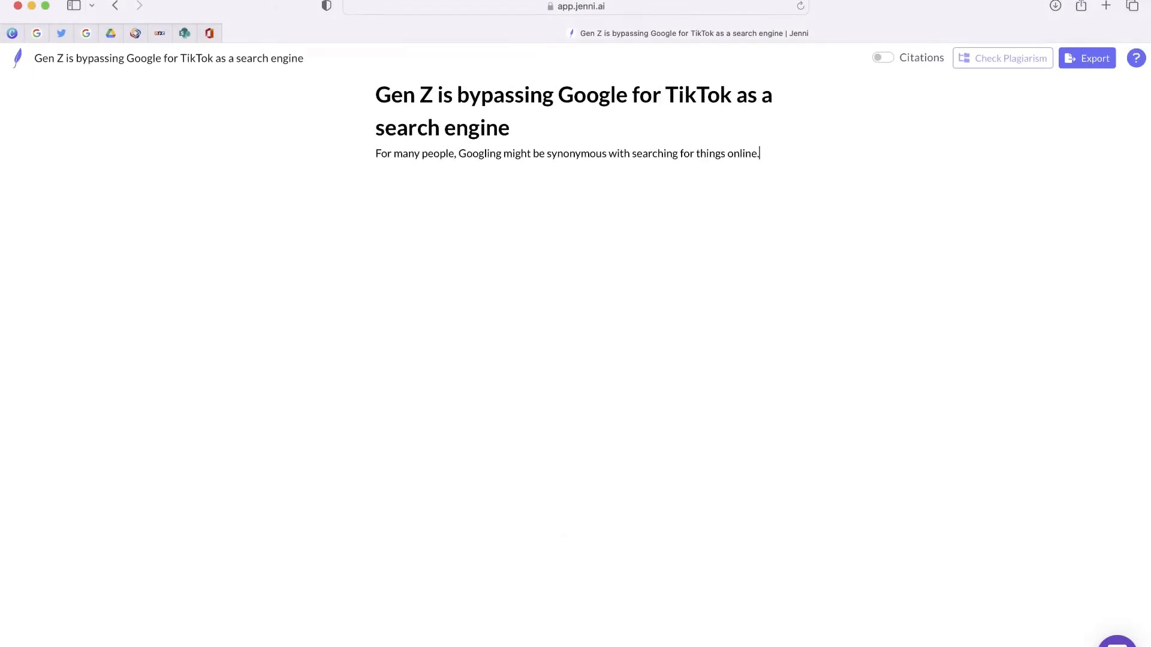
type("However, for the group known as Gen Z that might be changing.")
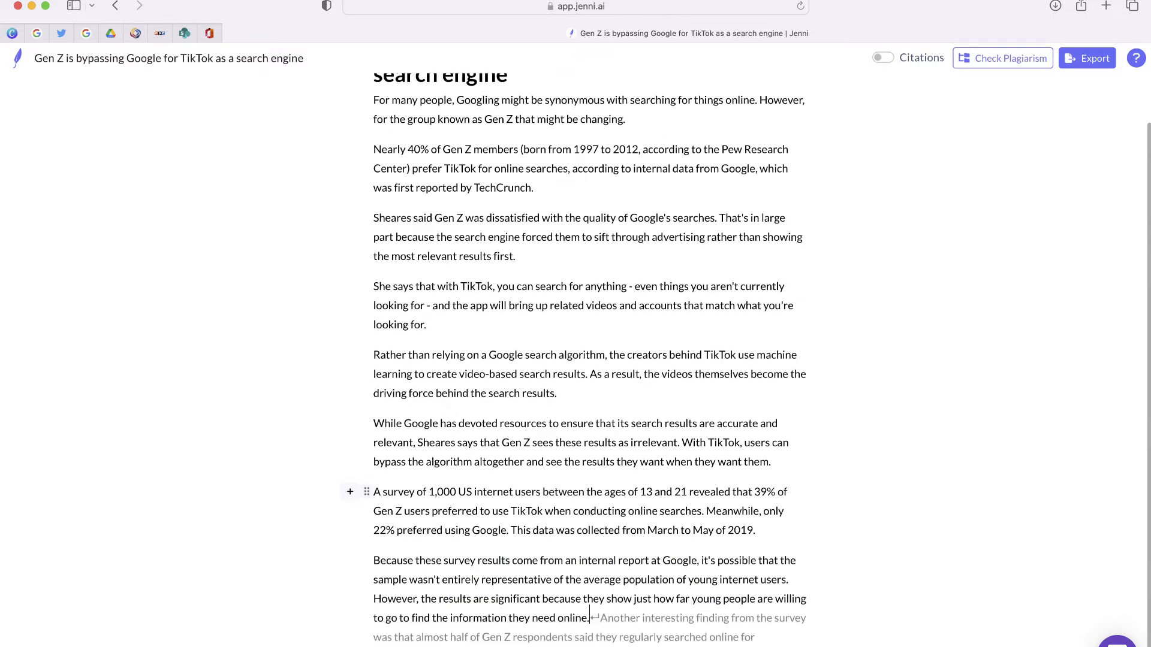
scroll("down", 3)
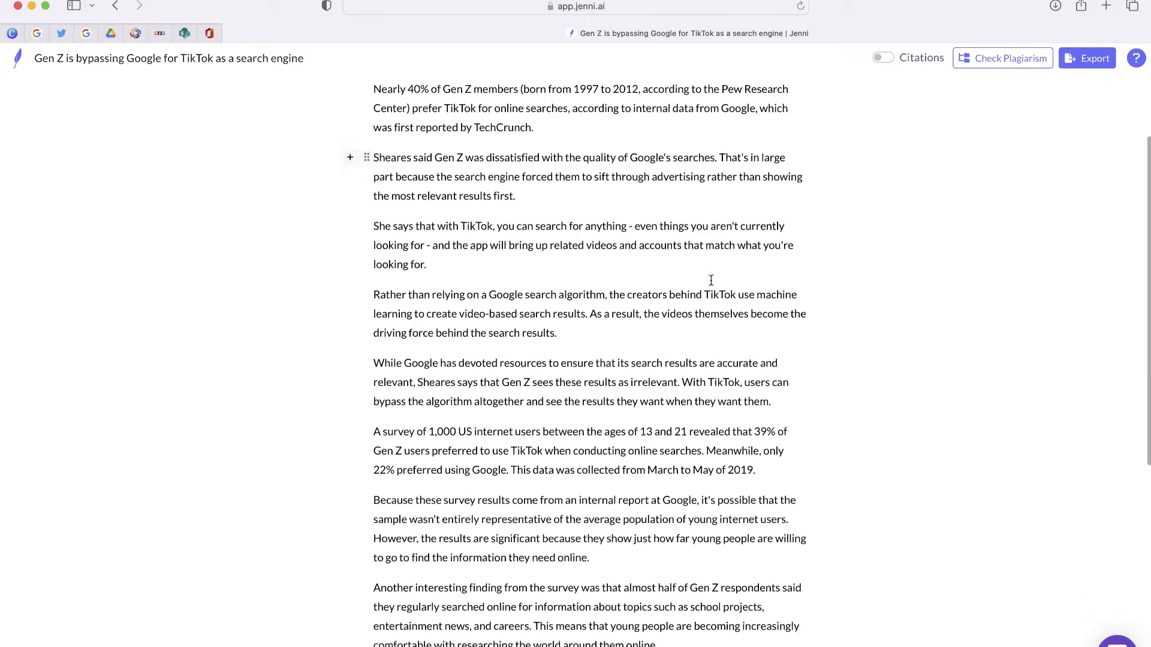
scroll("down", 3)
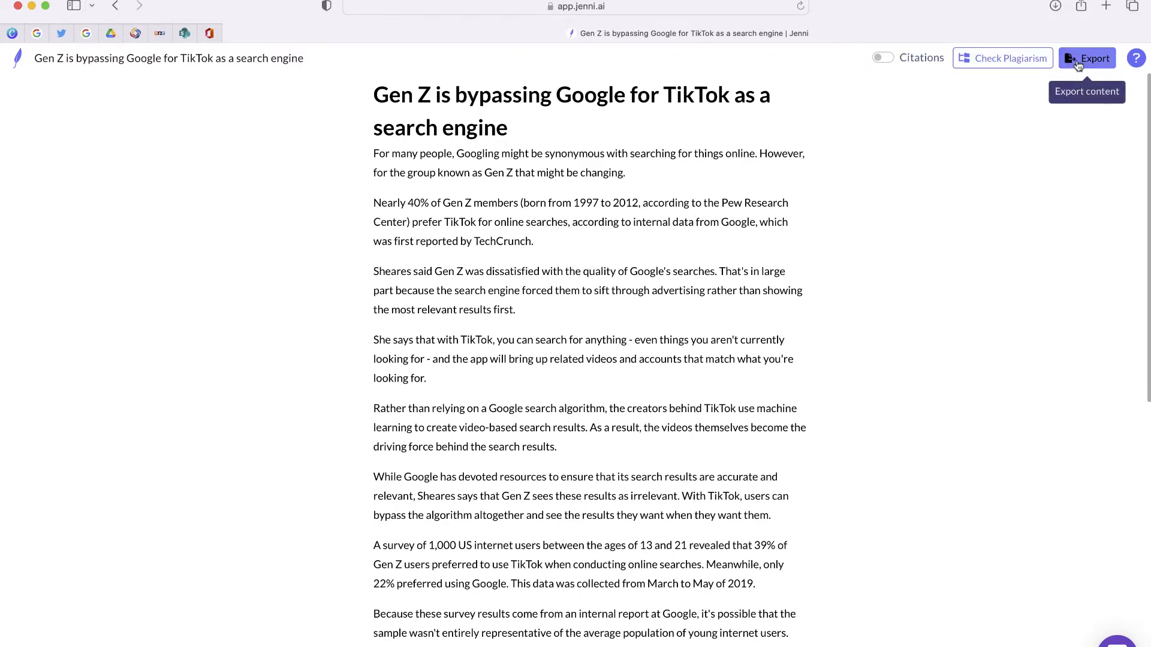
left_click(1087, 58)
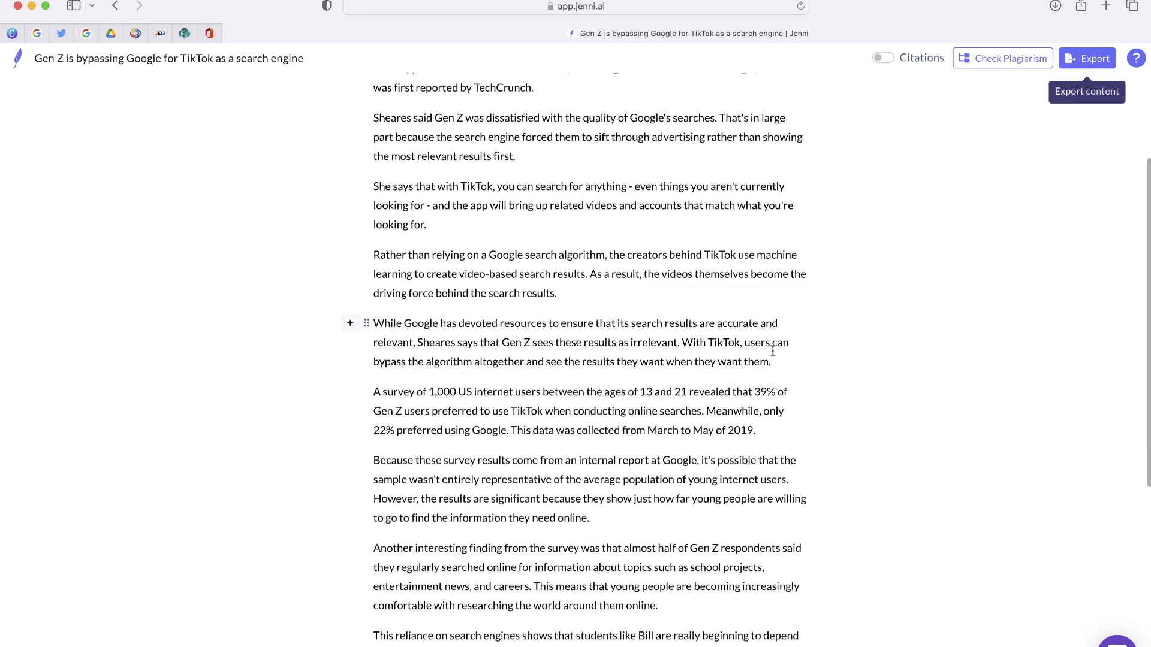
scroll("down", 3)
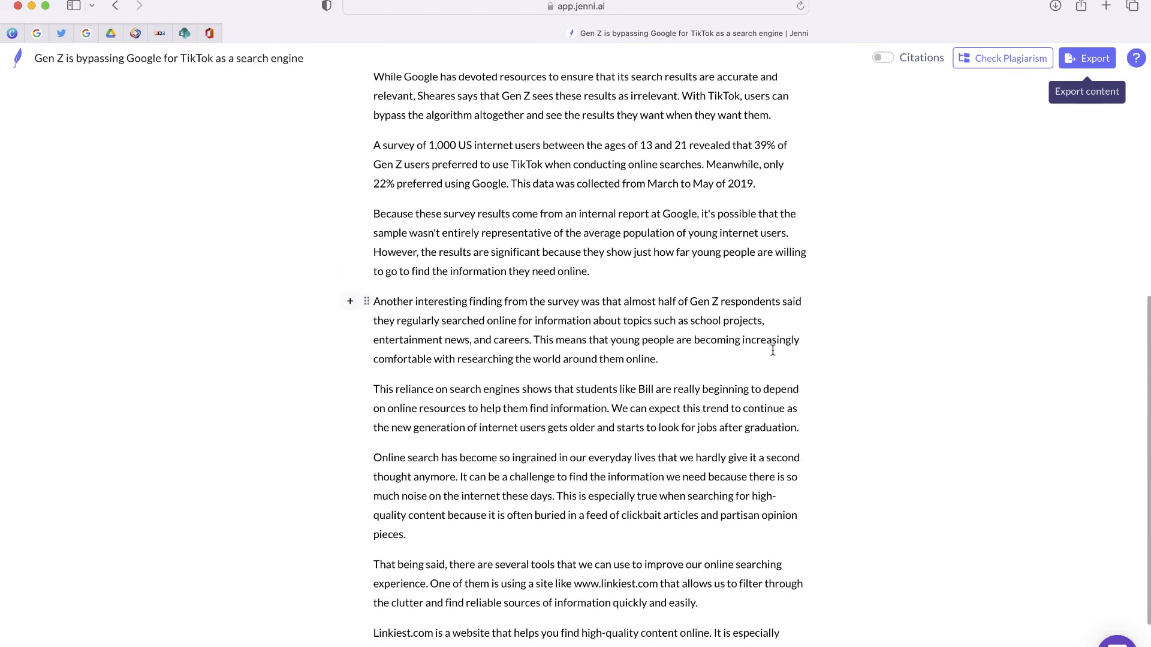
scroll("up", 3)
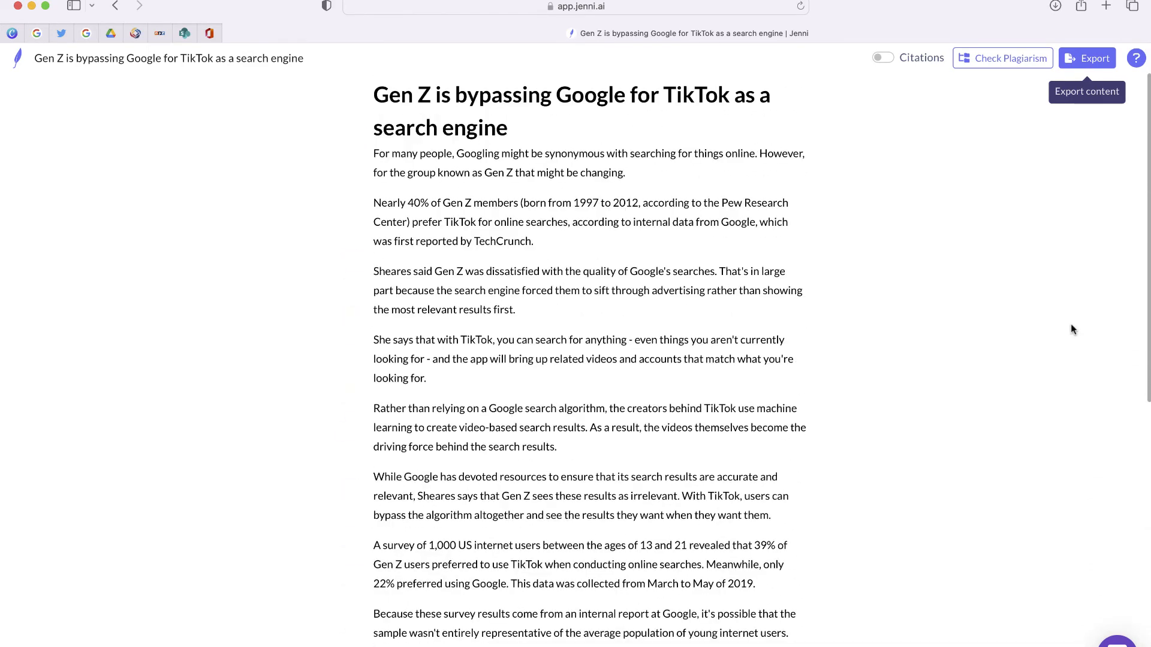